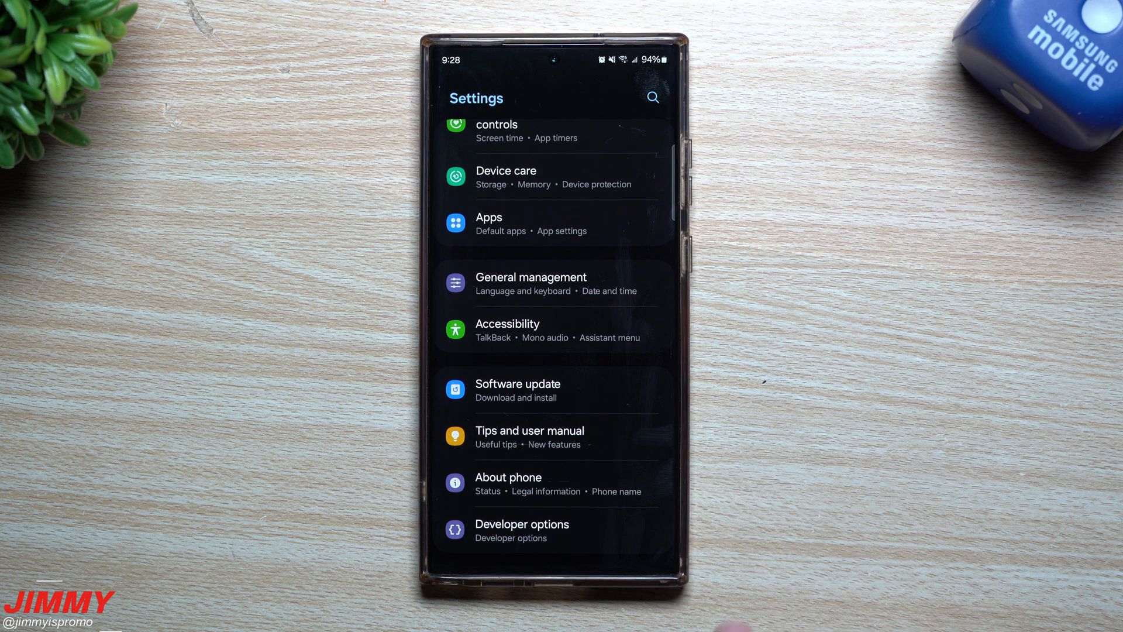
- Show software information (One UI 6.0, Android 14) and tap Android version for the easter egg
click(508, 483)
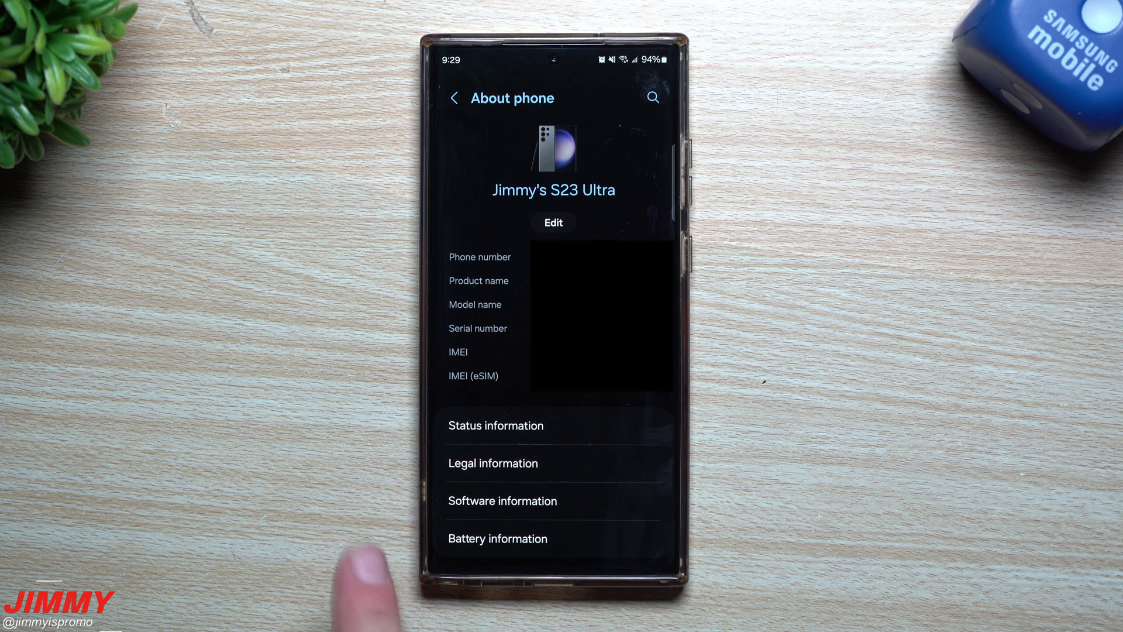
click(502, 501)
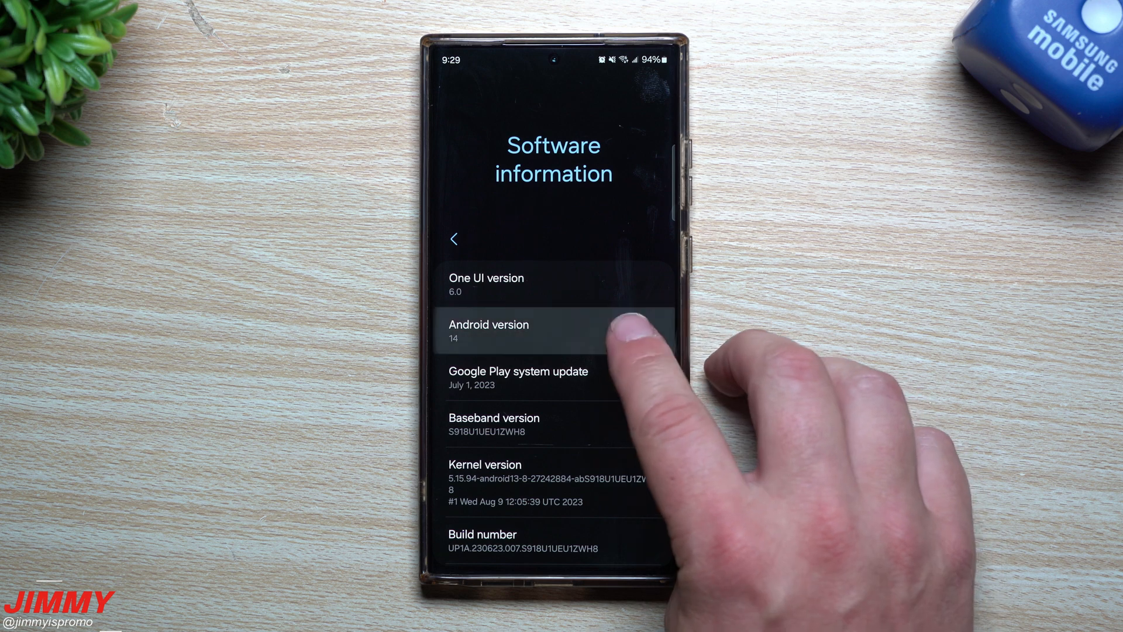
click(489, 331)
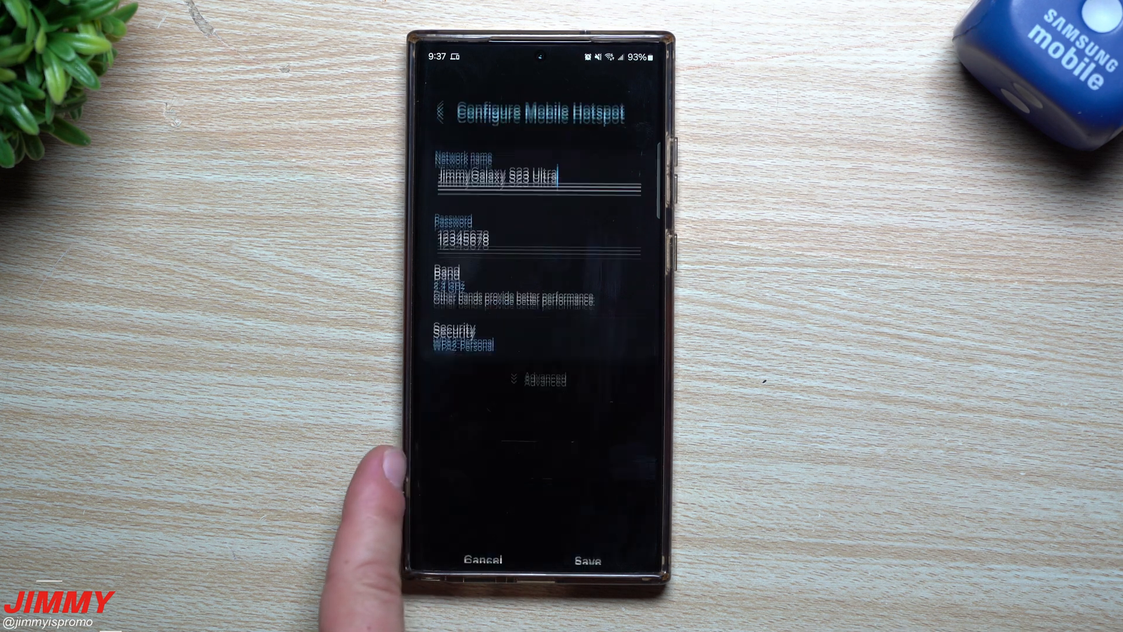
- Set the hotspot band to 5 GHz preferred in the hotspot configuration
click(498, 176)
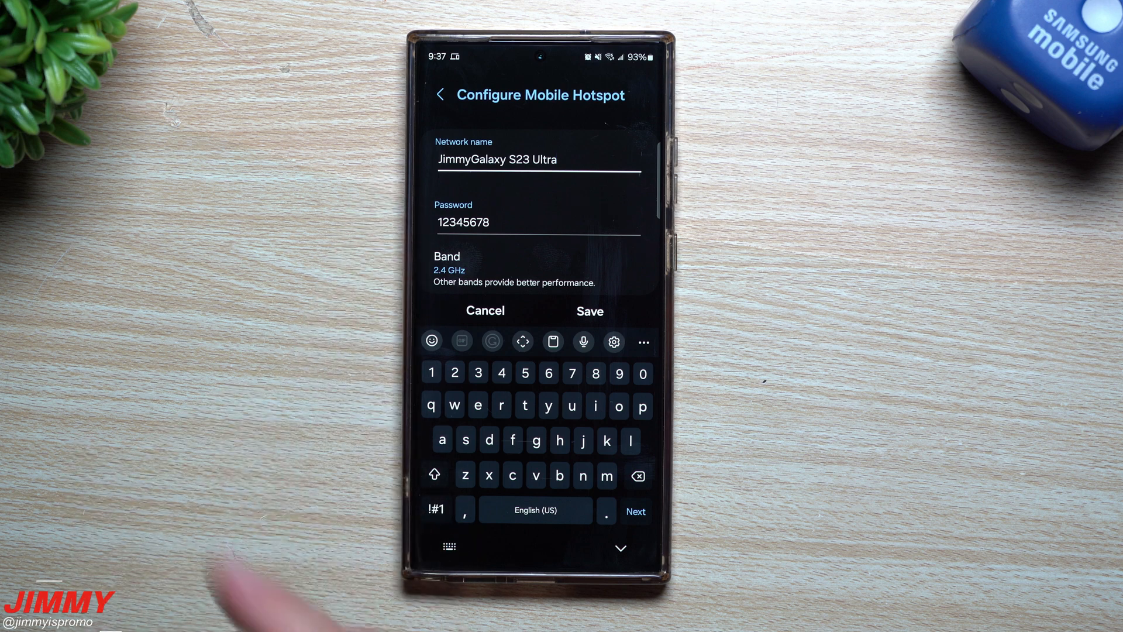
click(620, 547)
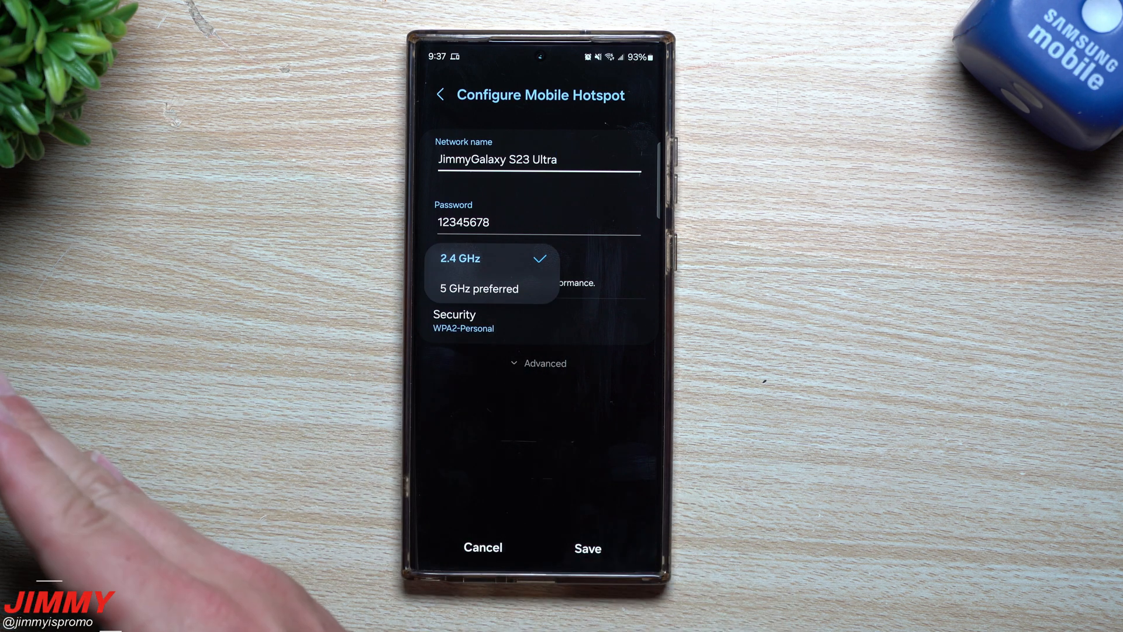
mouse_move(287, 393)
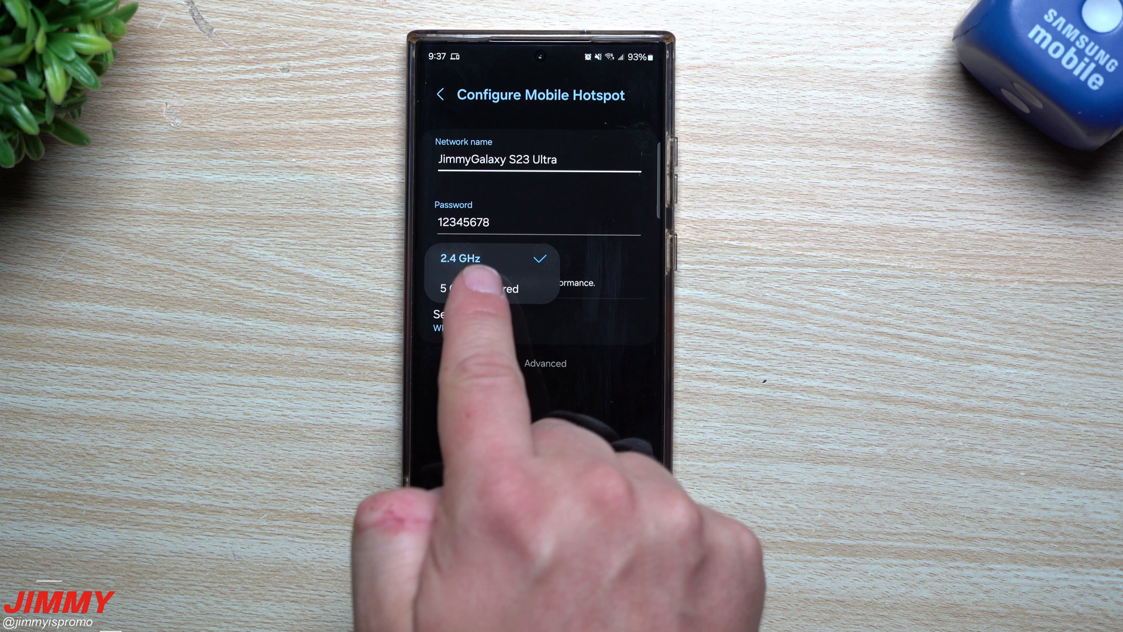
click(476, 288)
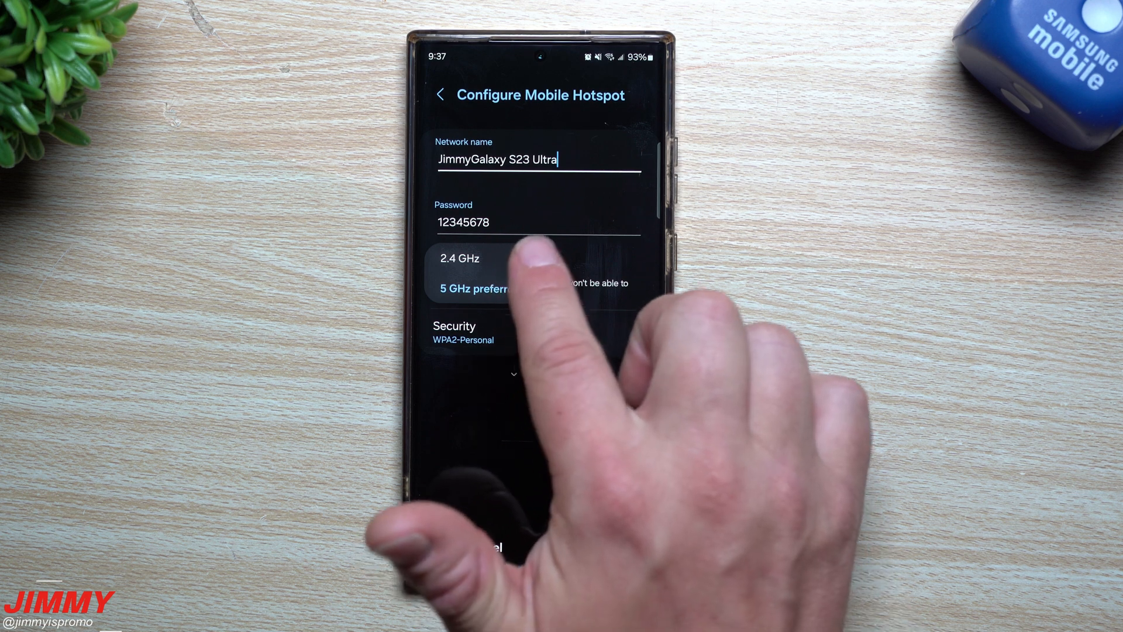
click(478, 288)
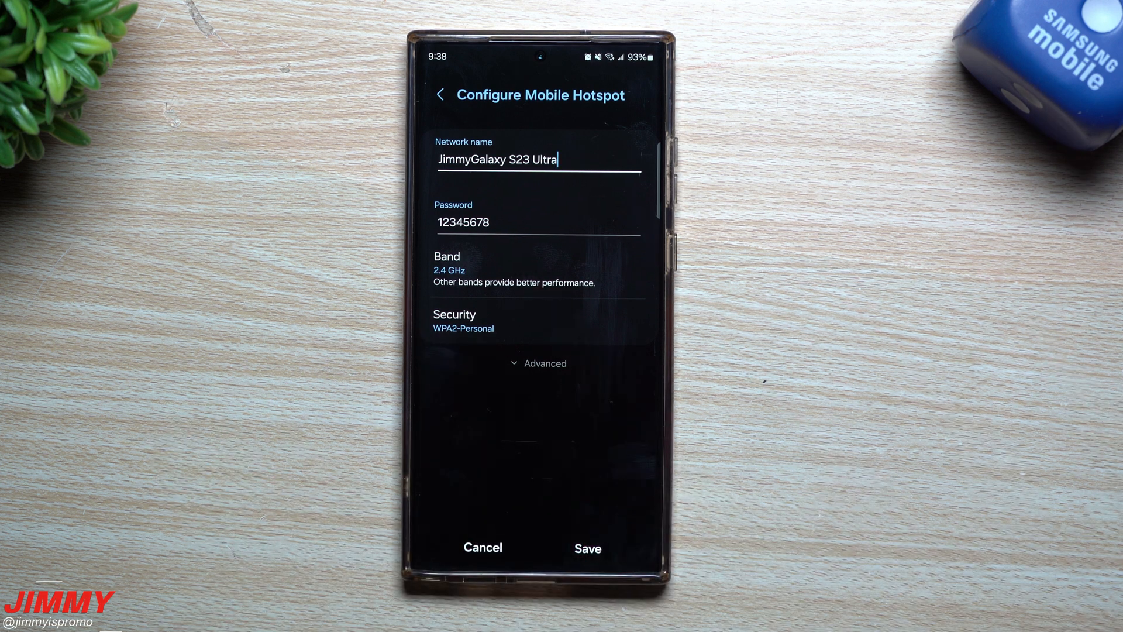
click(466, 271)
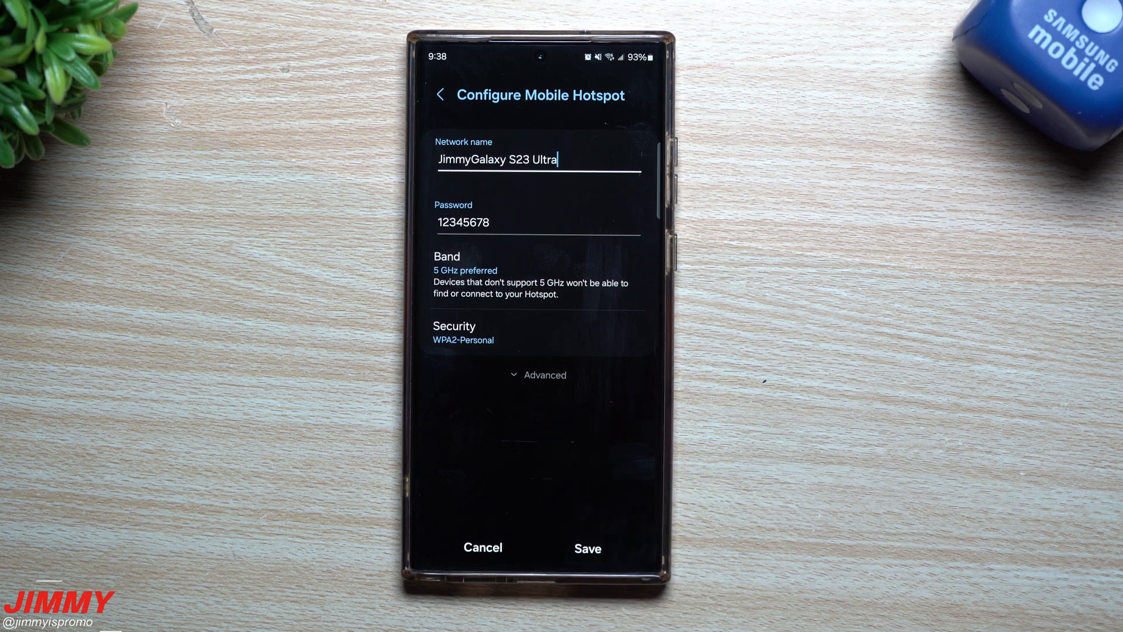
click(587, 548)
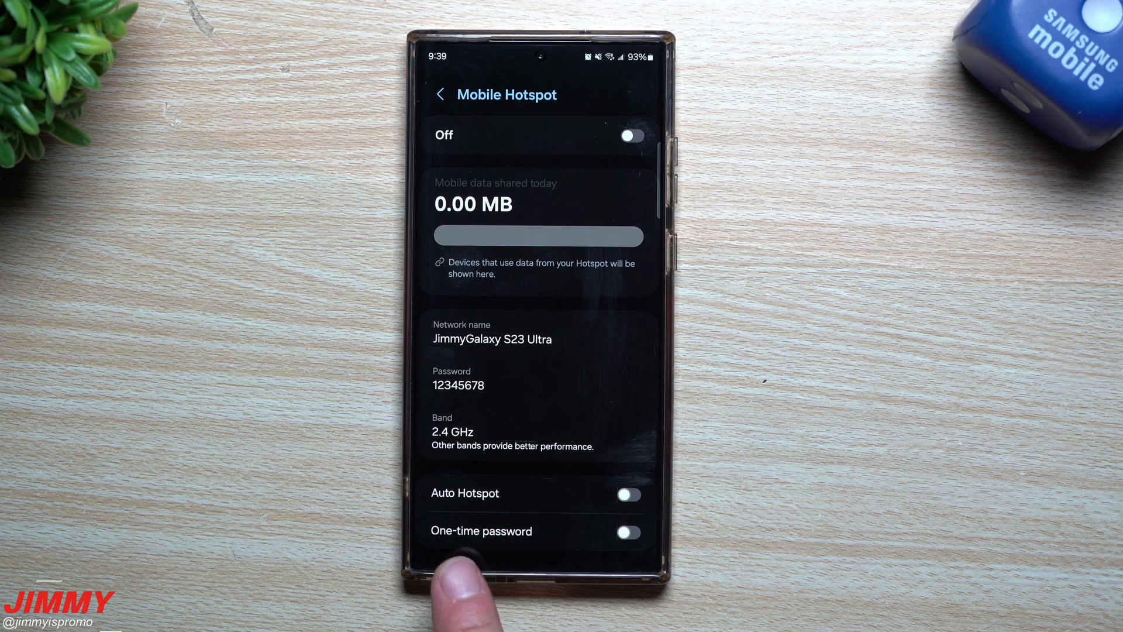
mouse_move(502, 587)
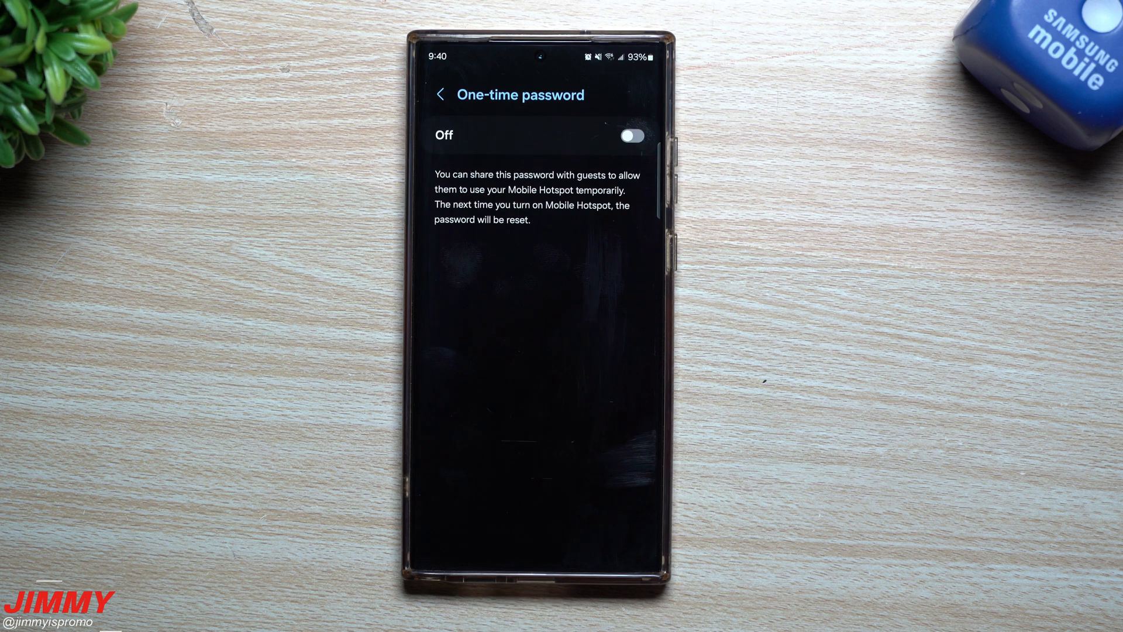
click(629, 135)
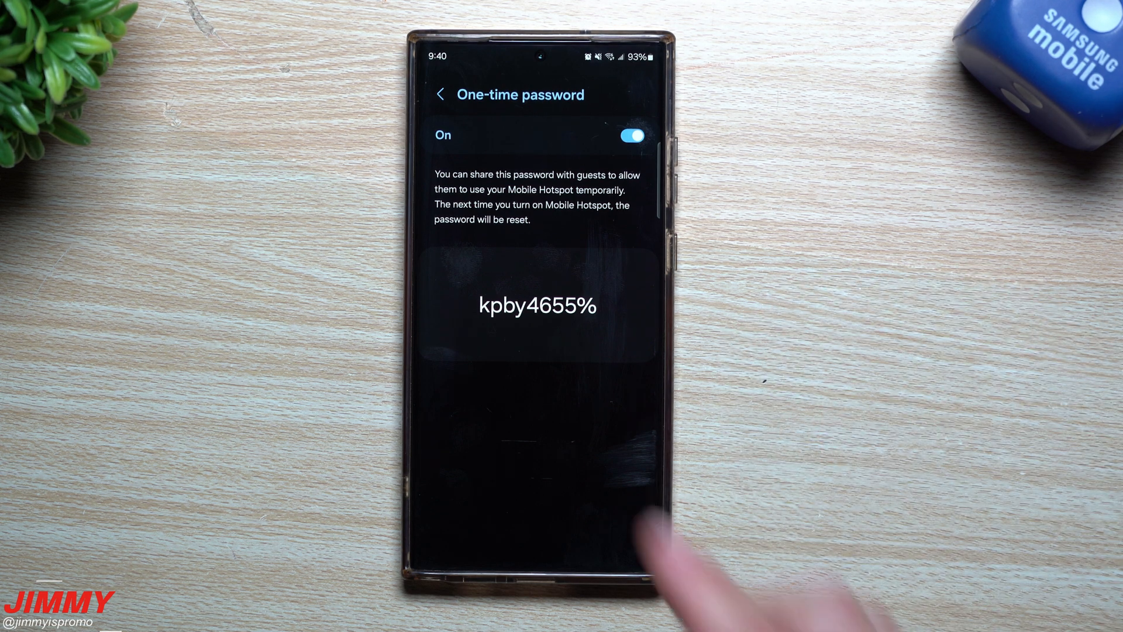
mouse_move(645, 544)
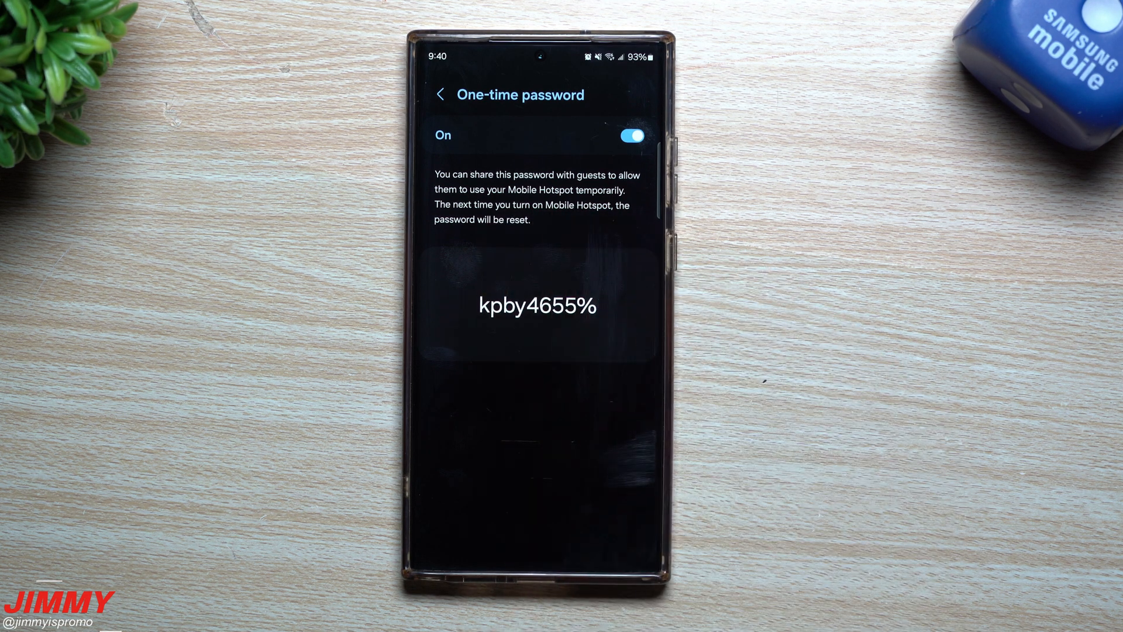
click(439, 94)
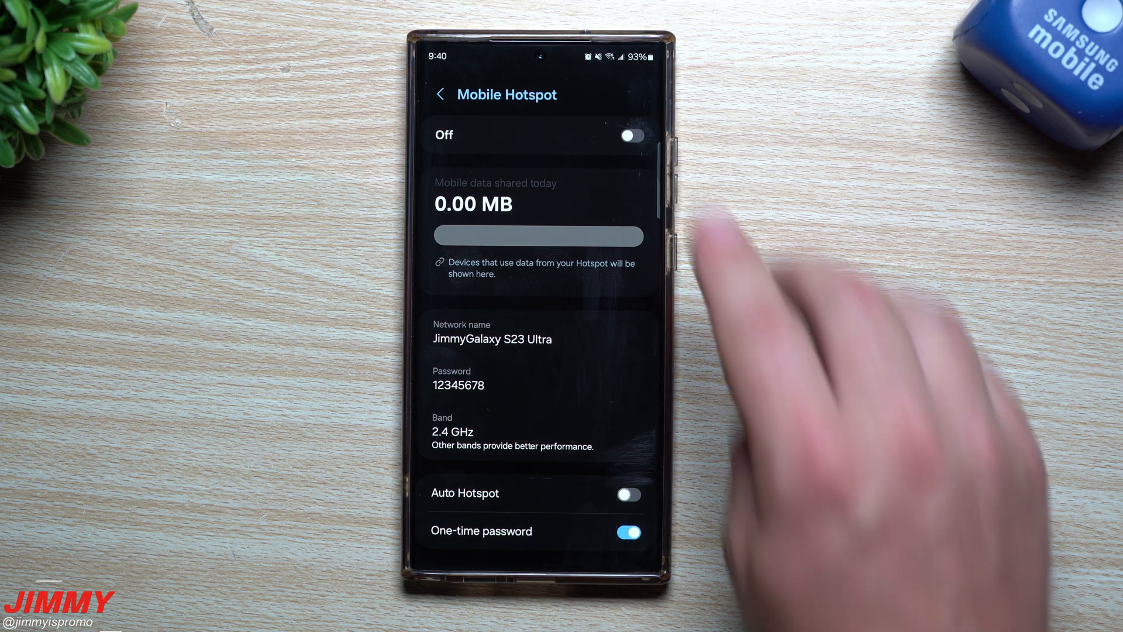
click(631, 135)
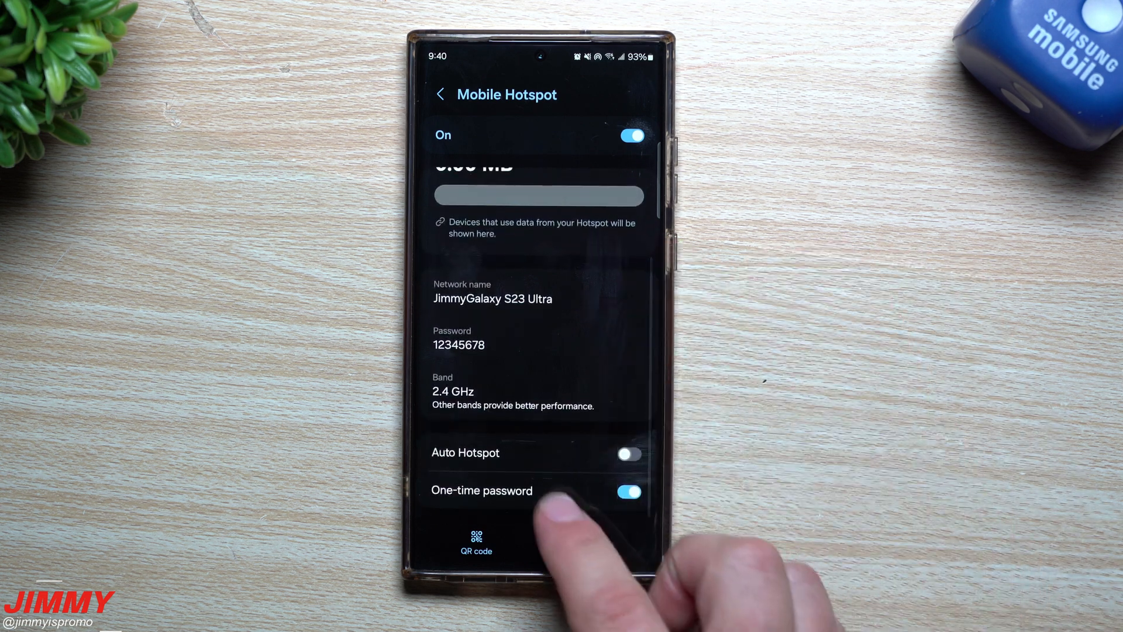
click(482, 491)
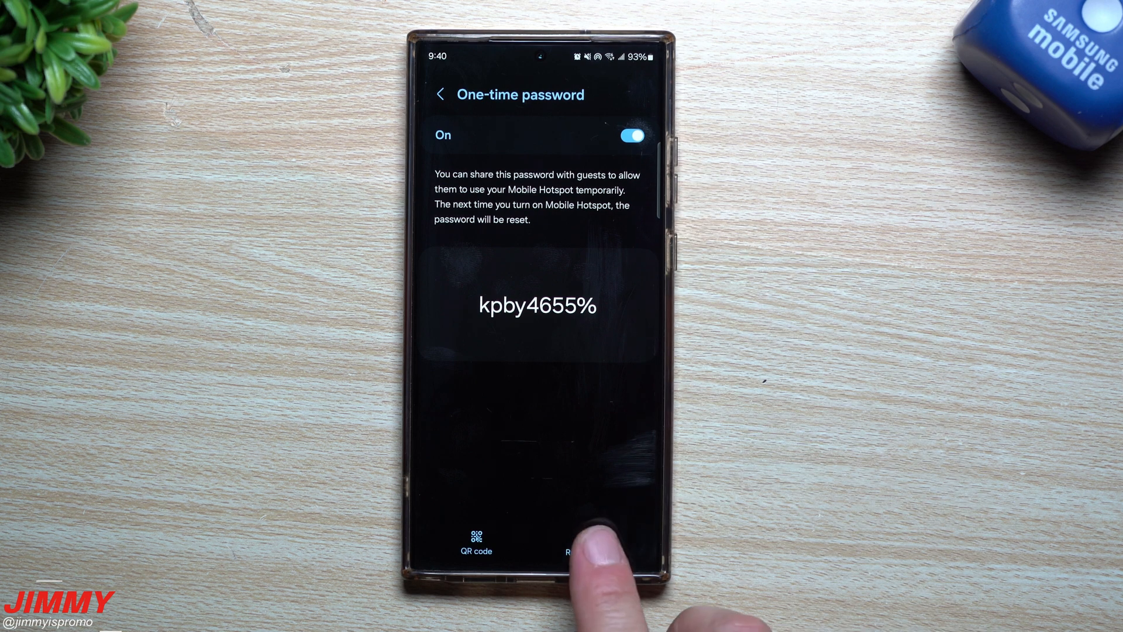
click(573, 552)
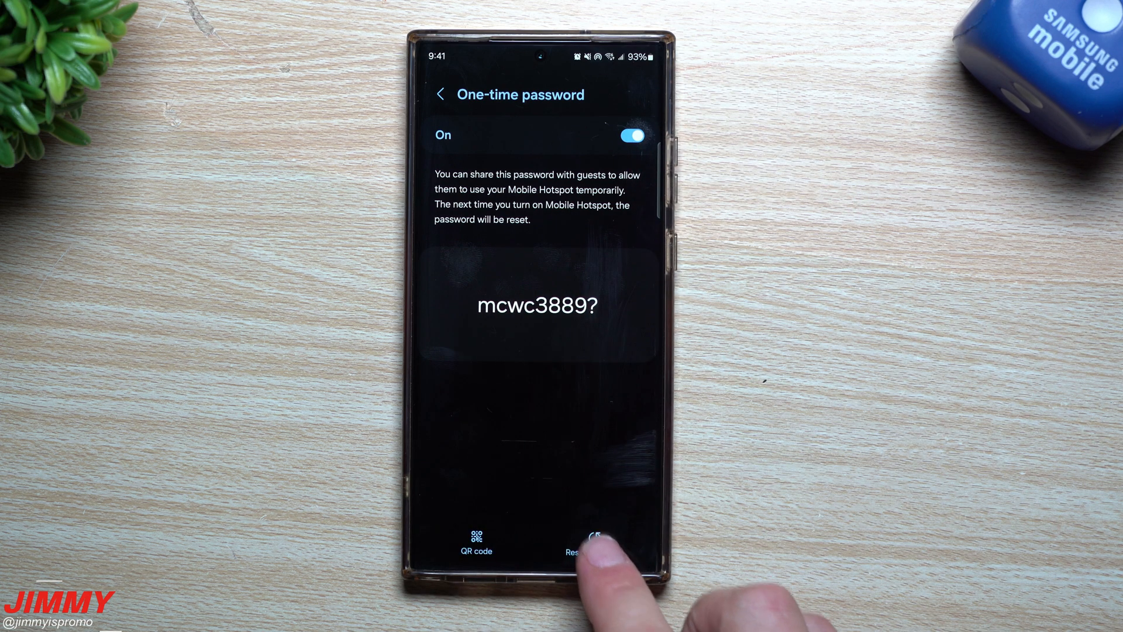
click(594, 539)
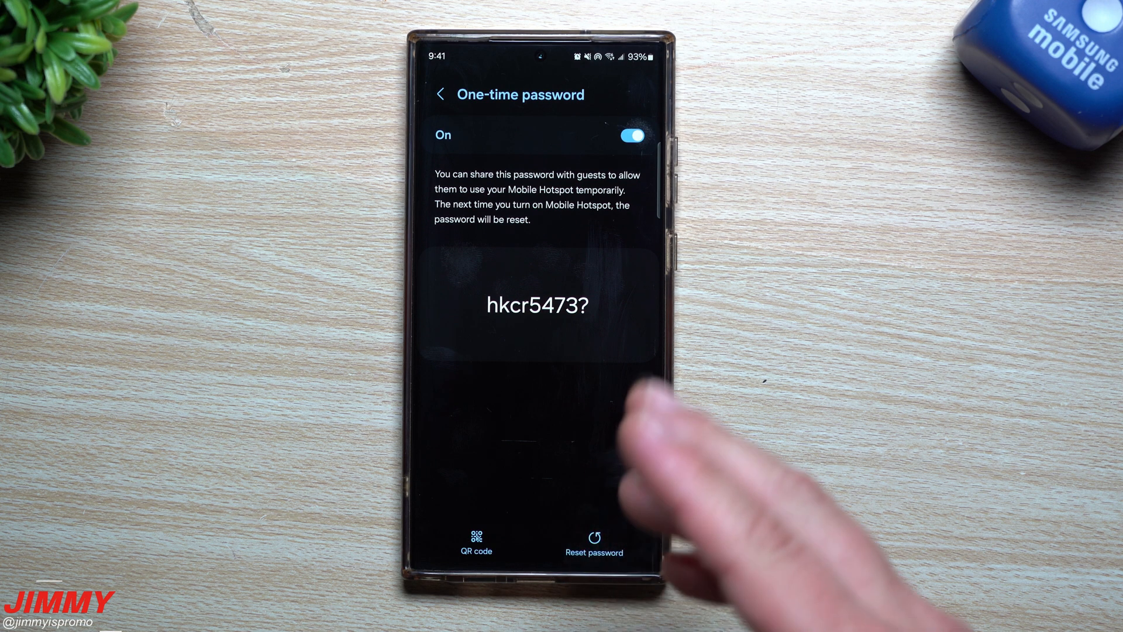
mouse_move(752, 516)
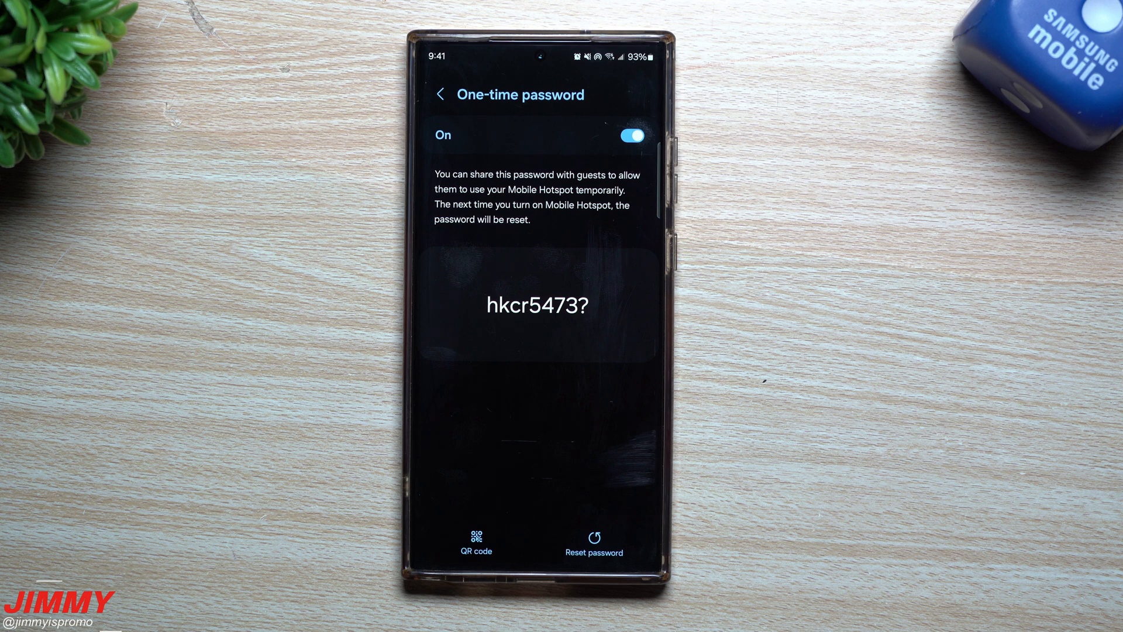
- Pull down Quick Settings and switch Wi-Fi on while airplane mode stays enabled
scroll(down, 3)
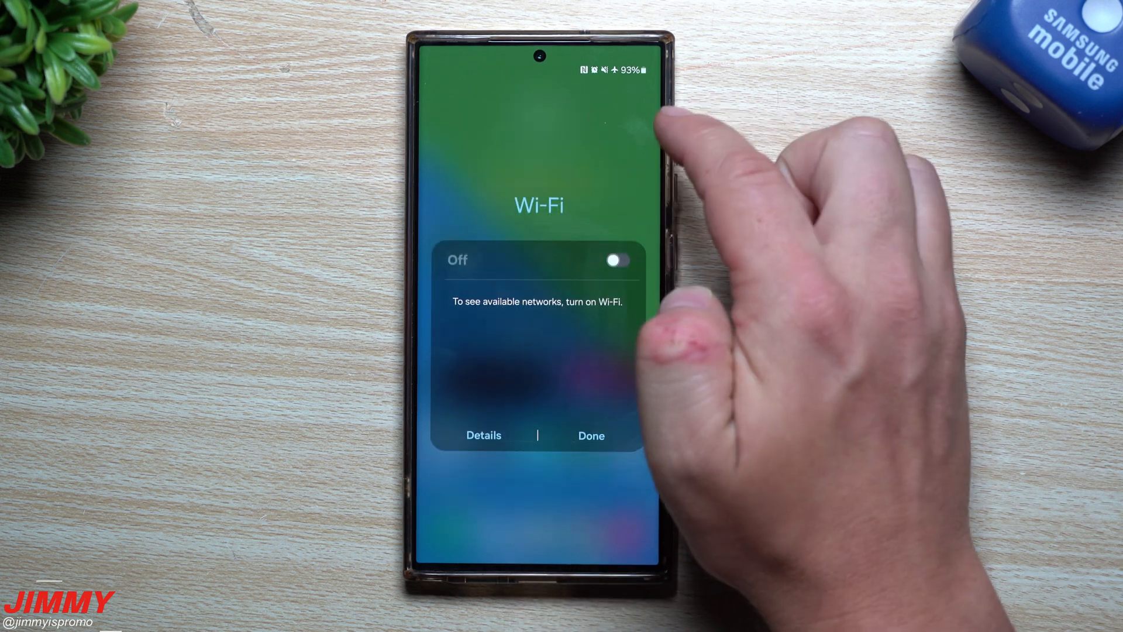
click(618, 259)
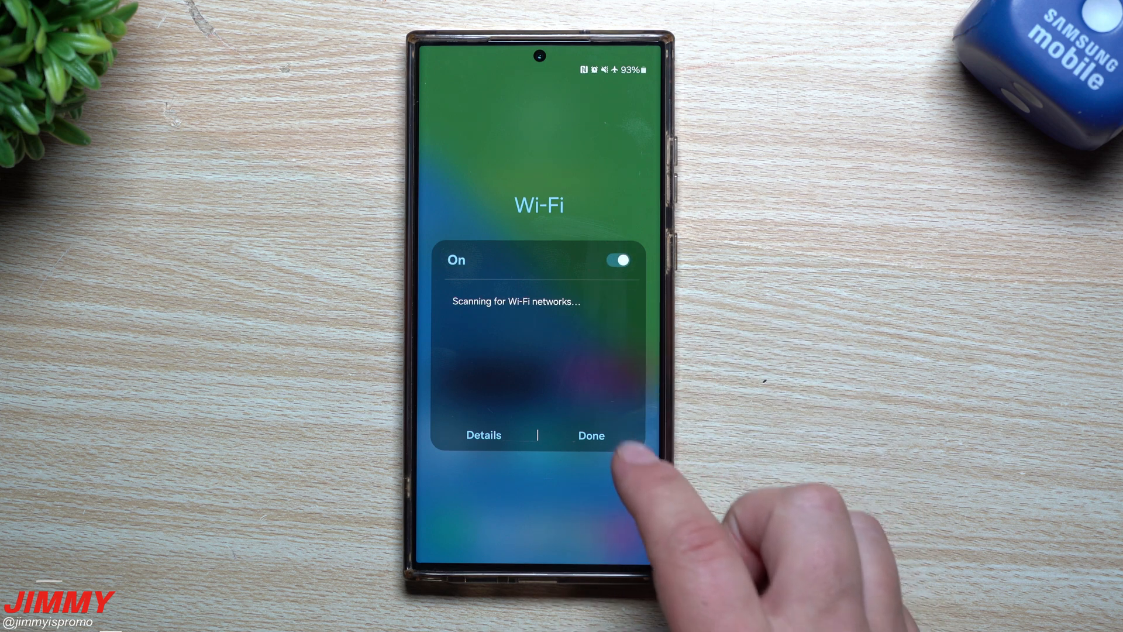
click(590, 434)
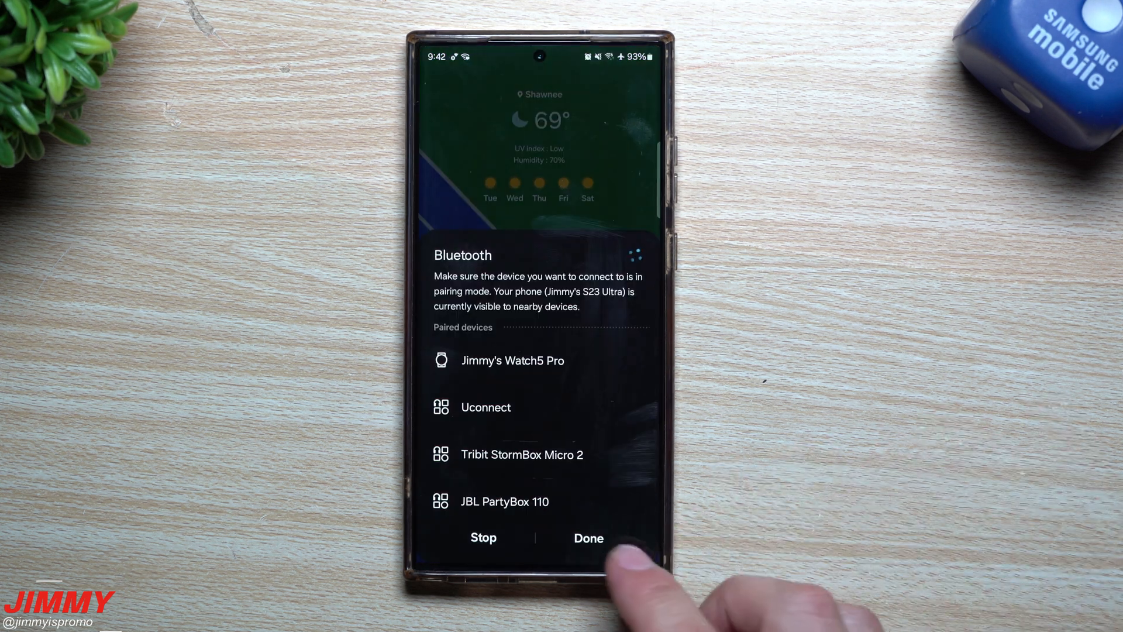
- Dismiss the Bluetooth quick panel, leaving Bluetooth on
click(588, 538)
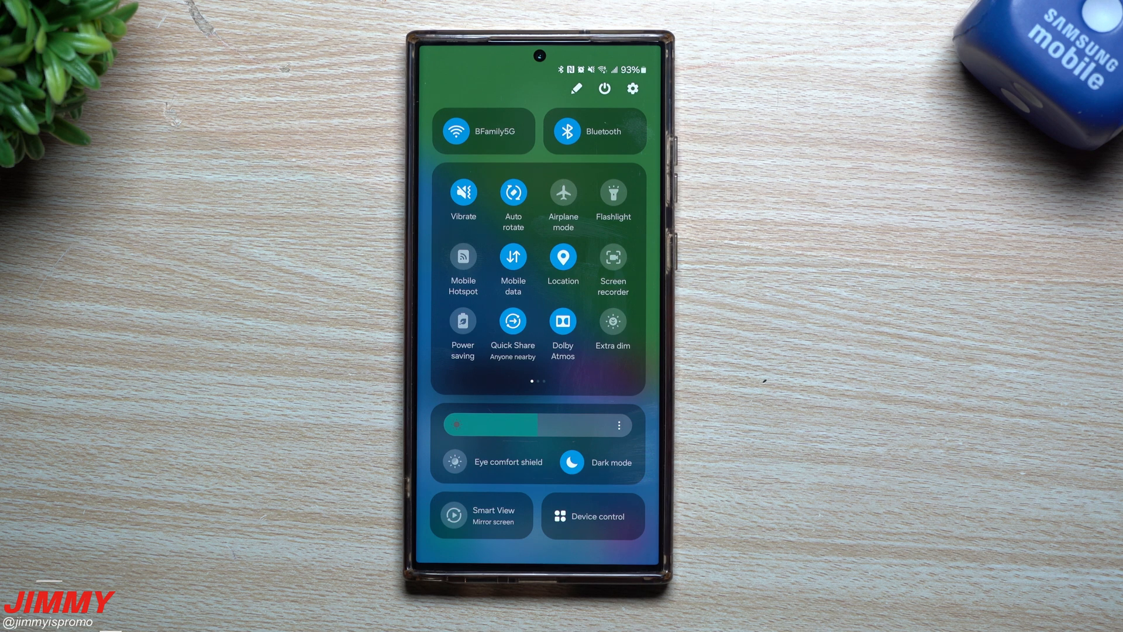
mouse_move(287, 394)
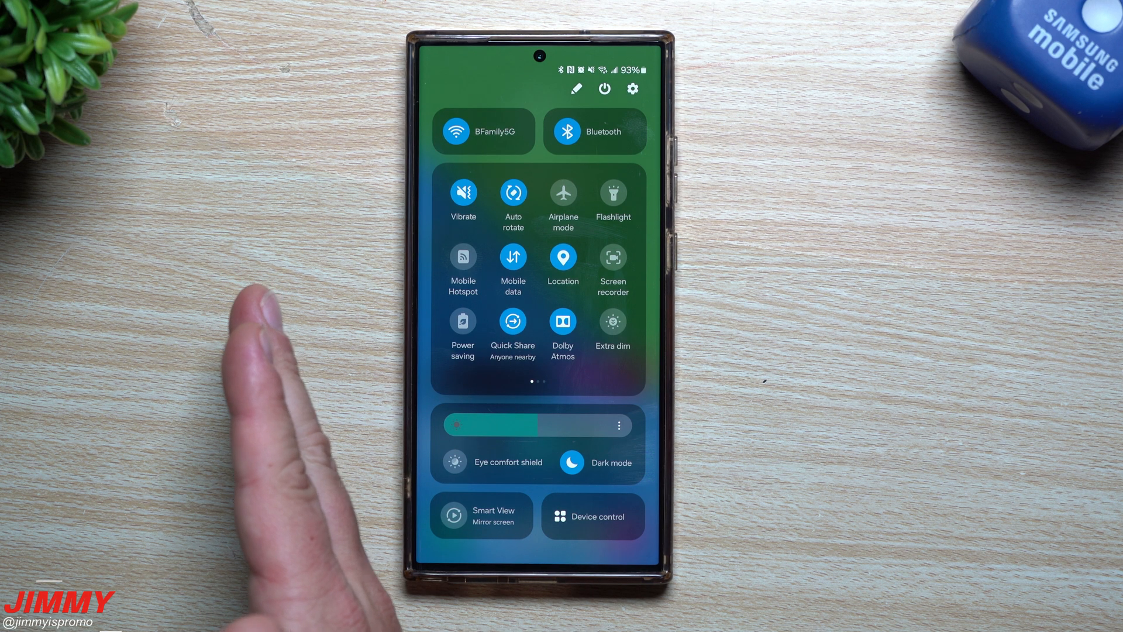